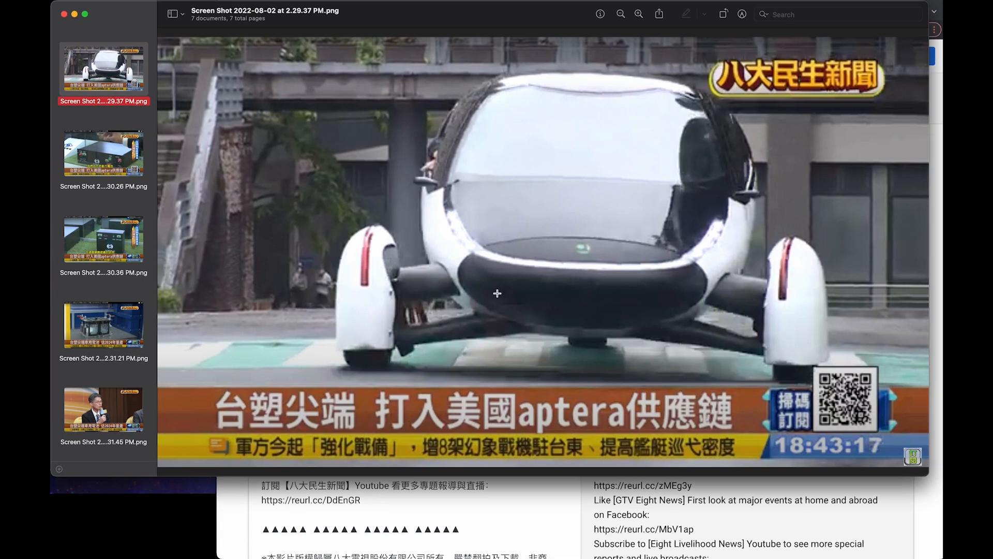
{"action": "mouse_move", "coordinate": [104, 162]}
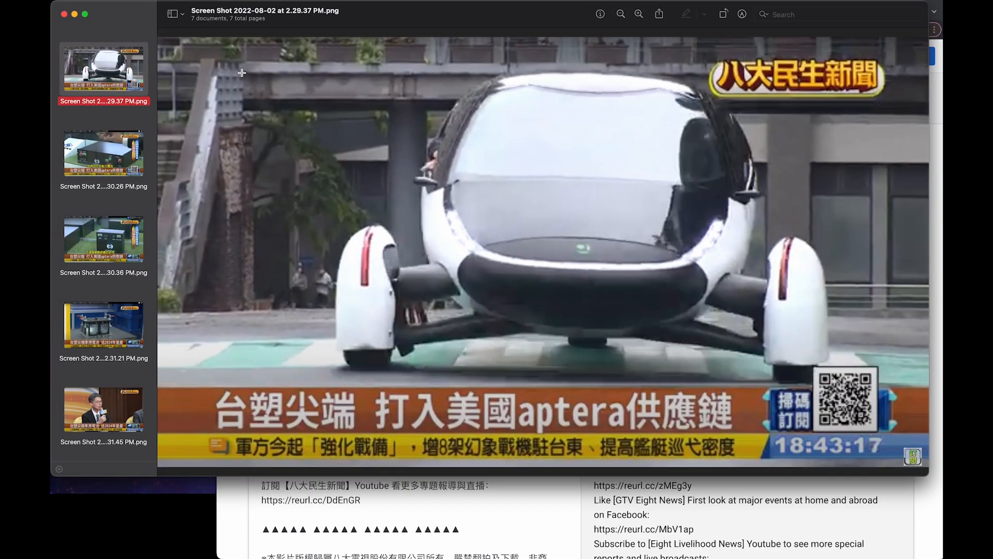
- Glance at the battery-unit and white-car screenshots, then settle on the launch-event frame of the grey Aptera car
{"action": "left_click", "coordinate": [102, 153]}
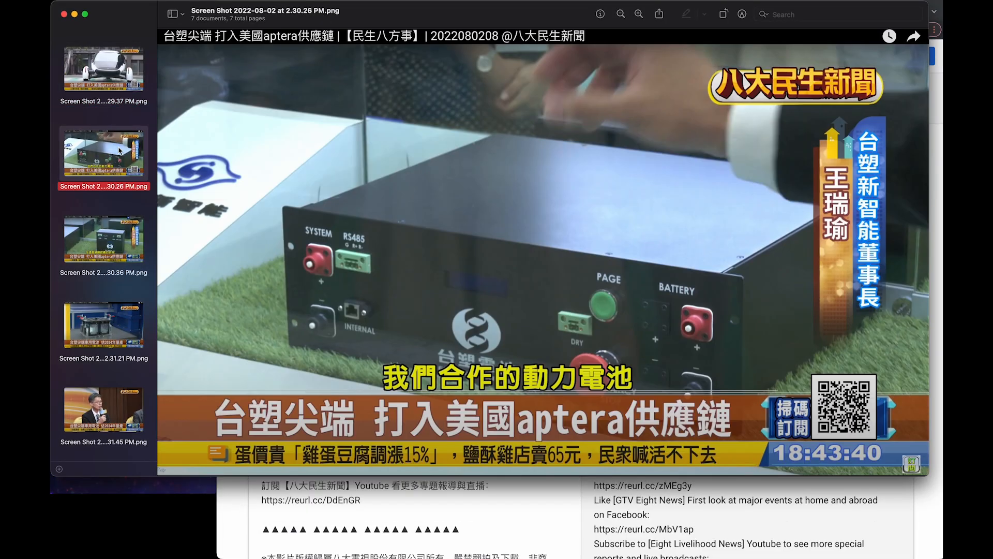
{"action": "left_click", "coordinate": [103, 68]}
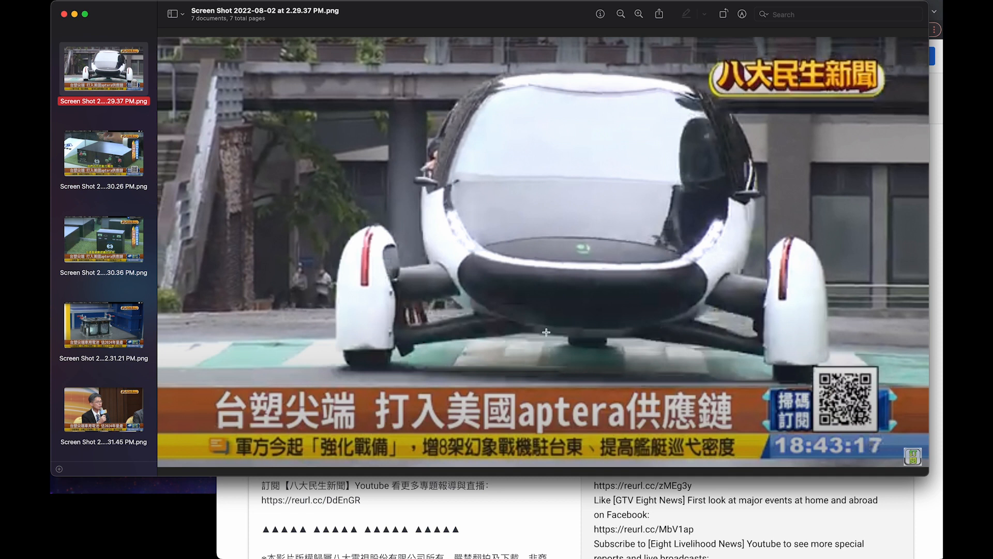
{"action": "mouse_move", "coordinate": [726, 300]}
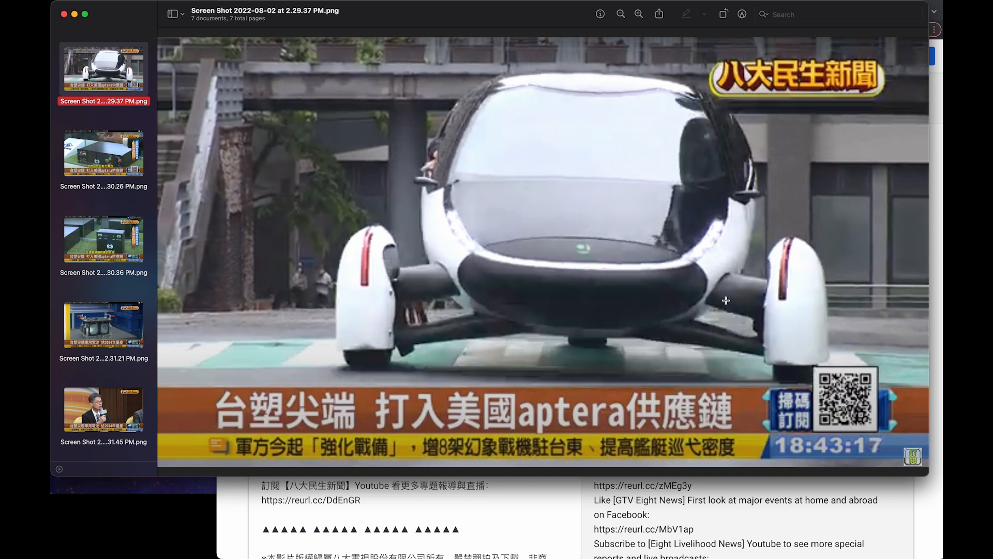
{"action": "mouse_move", "coordinate": [718, 345]}
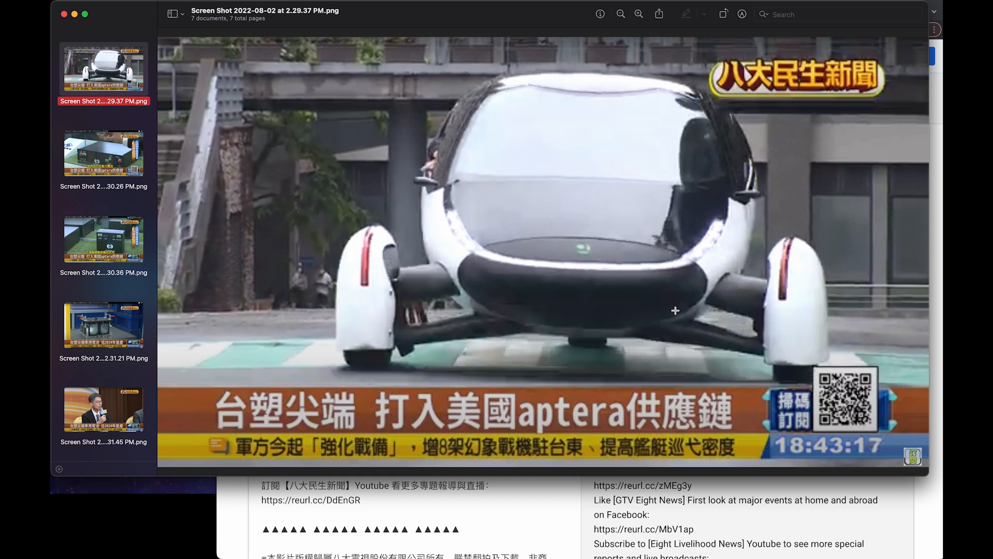
{"action": "mouse_move", "coordinate": [444, 331]}
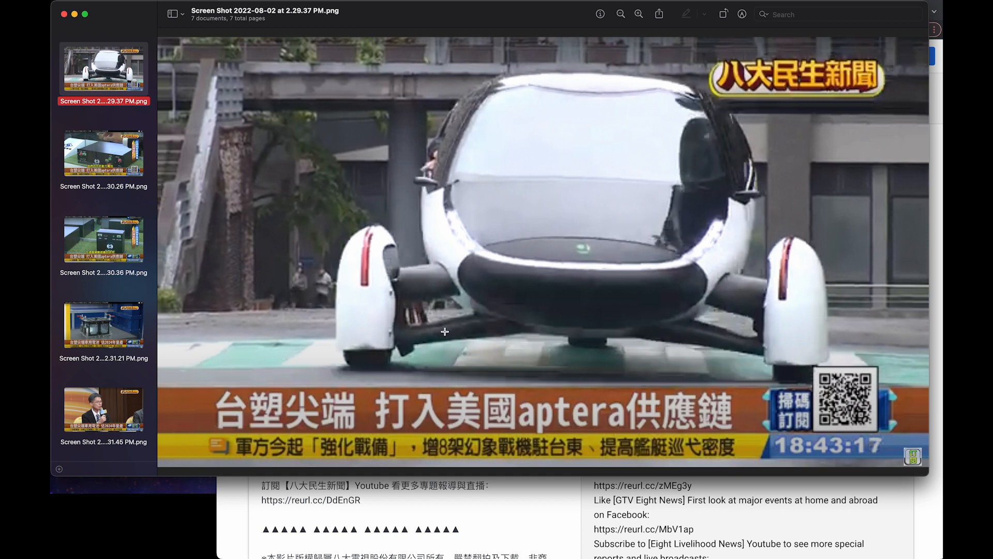
{"action": "mouse_move", "coordinate": [725, 286]}
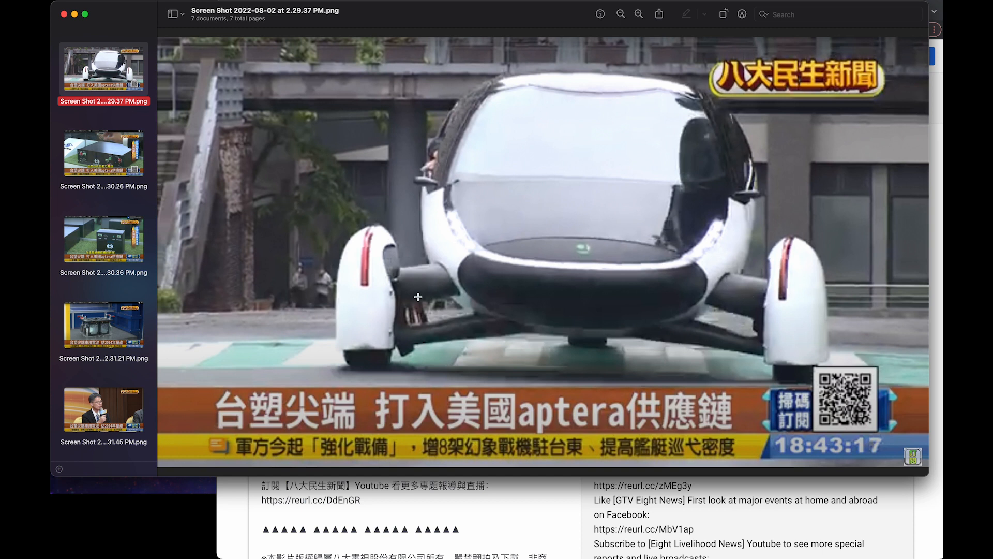
{"action": "mouse_move", "coordinate": [401, 286]}
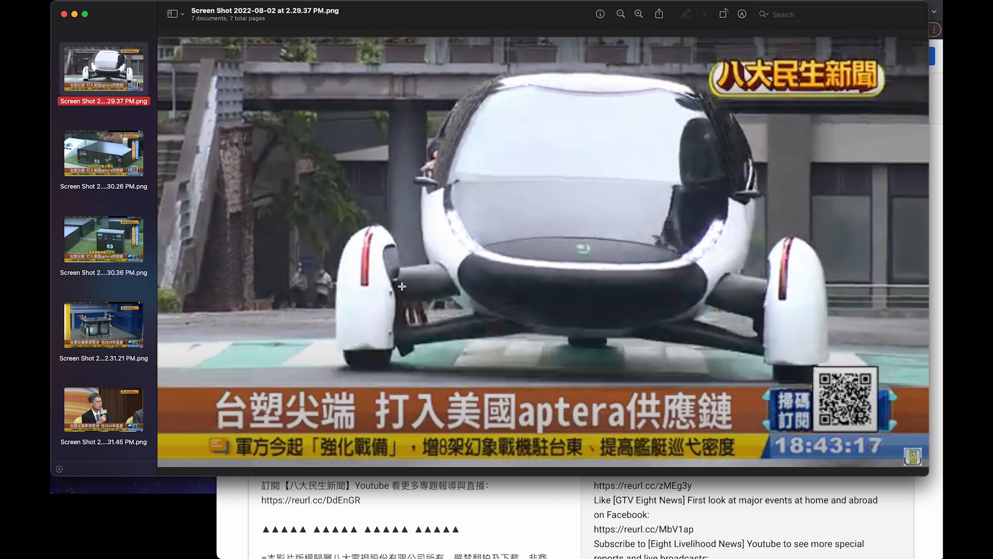
{"action": "mouse_move", "coordinate": [725, 313]}
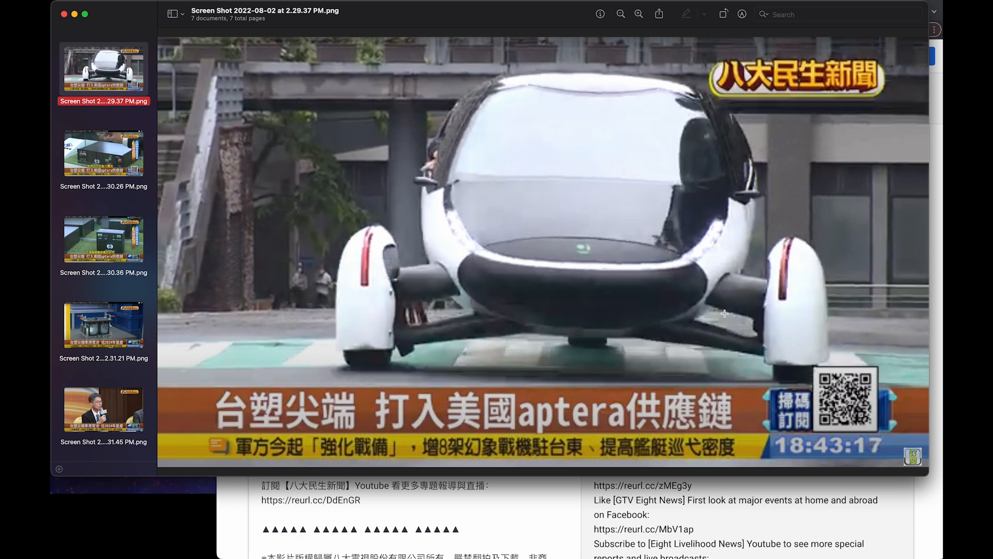
{"action": "mouse_move", "coordinate": [129, 235]}
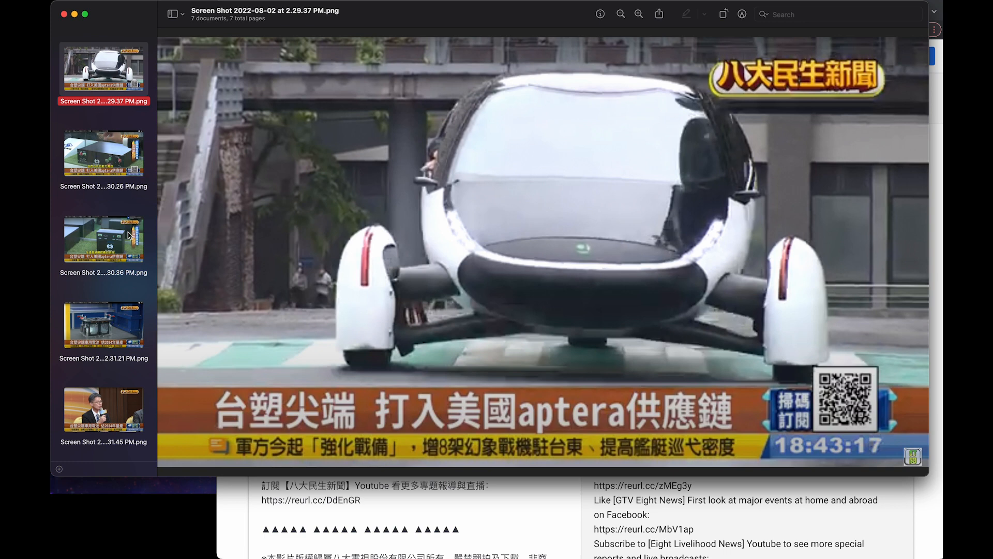
{"action": "left_click", "coordinate": [103, 366]}
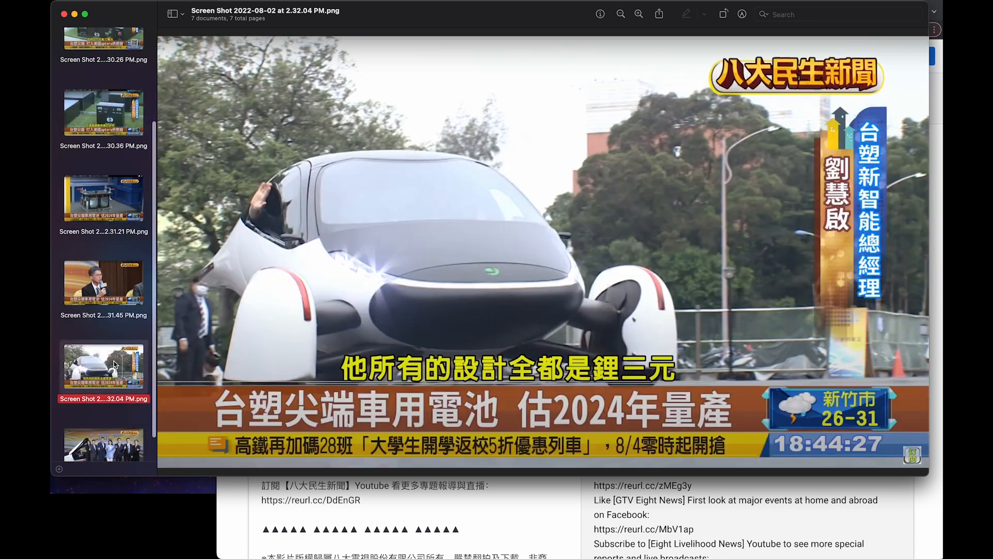
{"action": "mouse_move", "coordinate": [623, 331]}
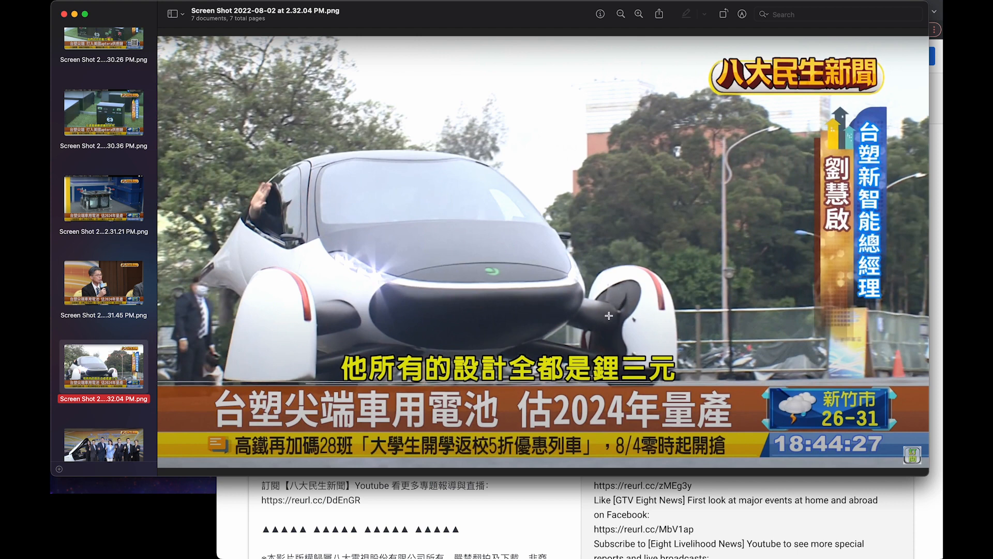
{"action": "mouse_move", "coordinate": [107, 273]}
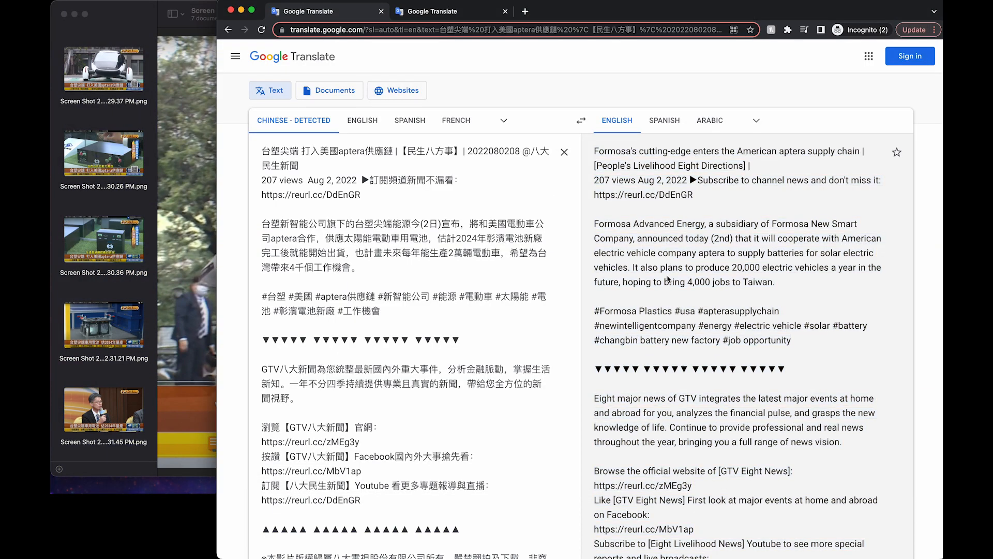
- Select the whole translated description, then switch to the tab with the translated audio transcript
{"action": "left_click_drag", "start_coordinate": [595, 151], "coordinate": [880, 548]}
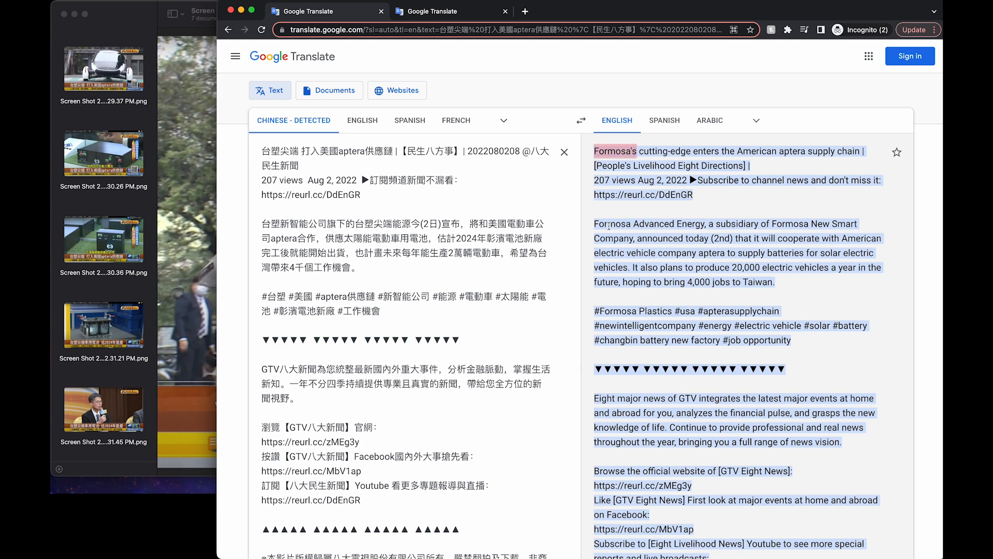
{"action": "left_click", "coordinate": [451, 11]}
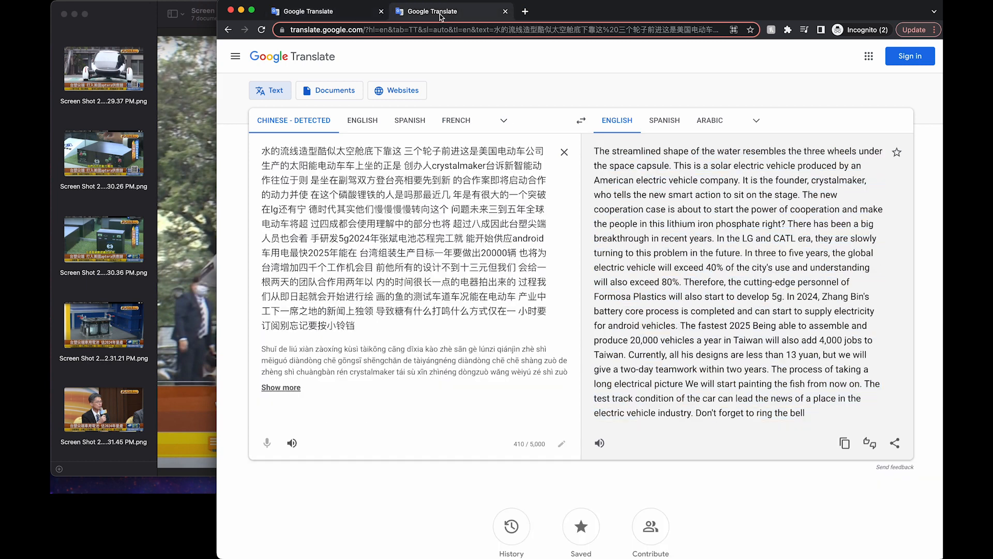
- Select the English transcript about Formosa's Aptera vehicle and battery plans to read it through
{"action": "left_click_drag", "start_coordinate": [594, 151], "coordinate": [805, 413]}
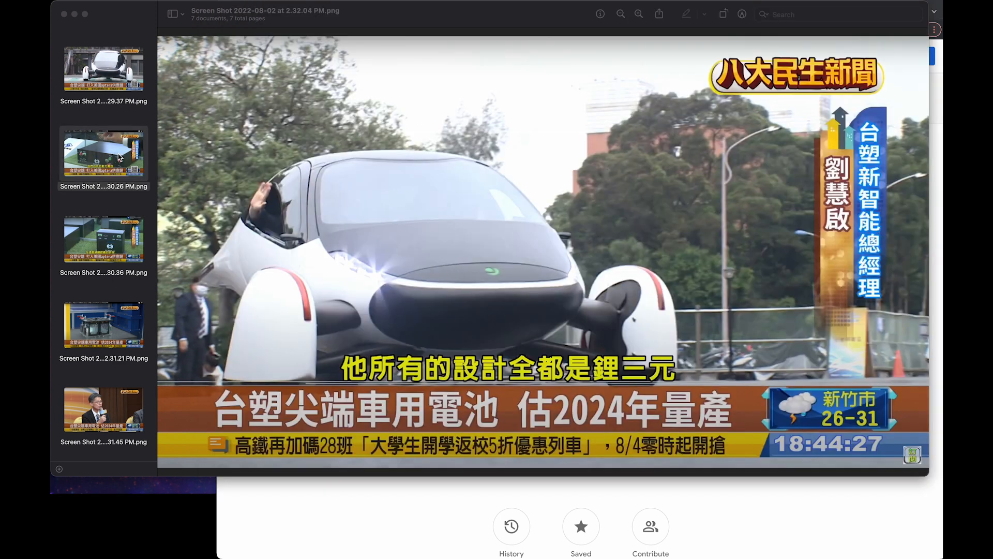
- View the battery-unit, battery-module and cell test-rig screenshots in turn
{"action": "left_click", "coordinate": [104, 152]}
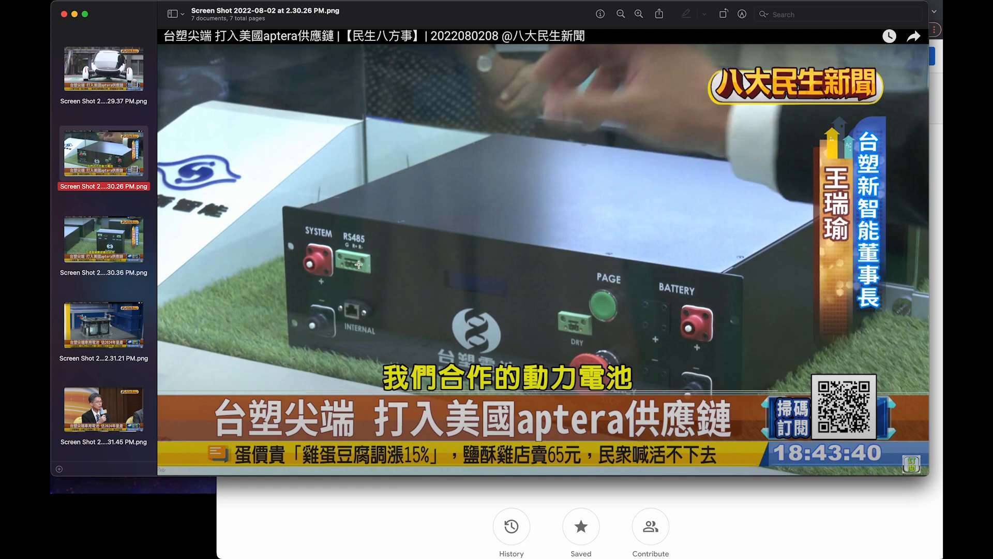
{"action": "left_click", "coordinate": [103, 239]}
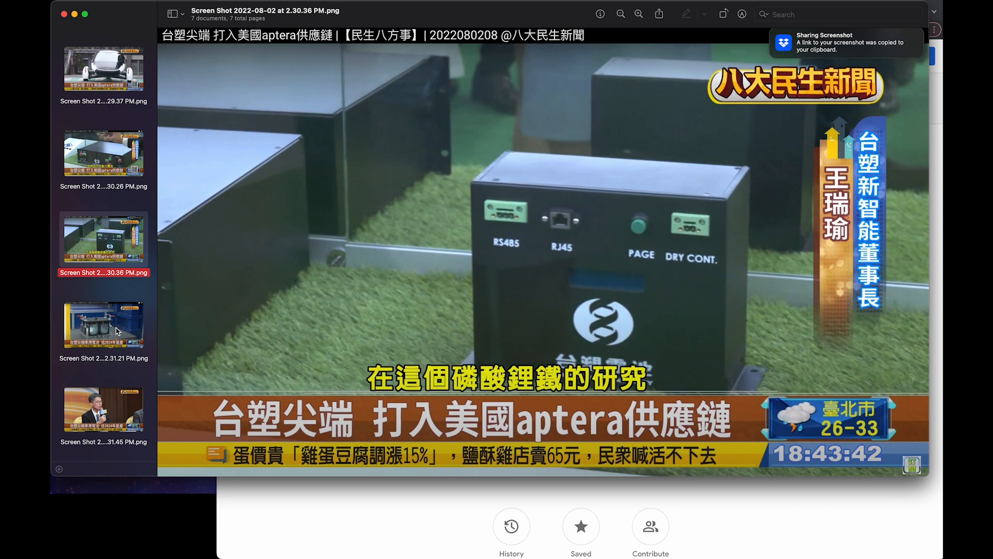
{"action": "left_click", "coordinate": [104, 324]}
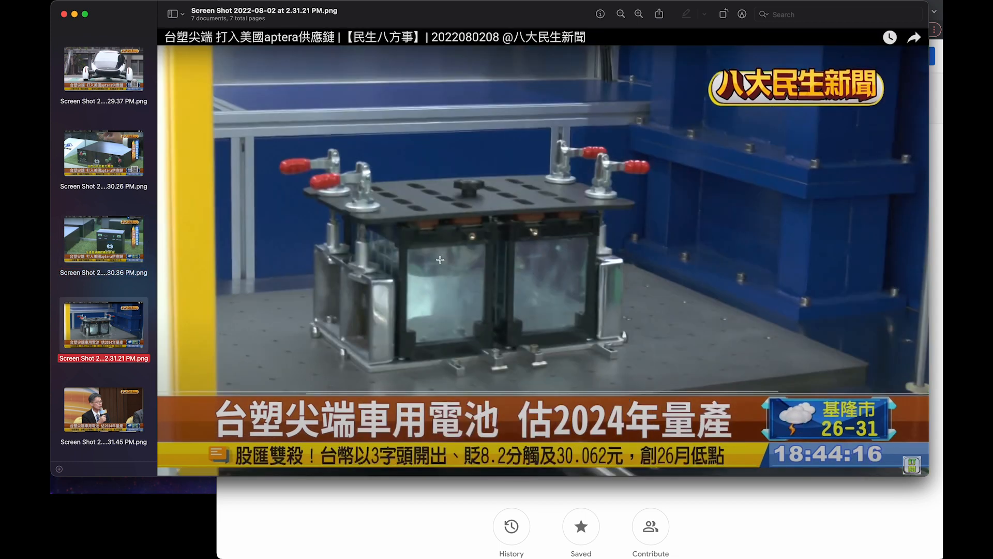
- View the spokesman frame, then the Aptera–AdvEnergy–Autosmart contract-signing group photo
{"action": "scroll", "scroll_direction": "down", "scroll_amount": 3}
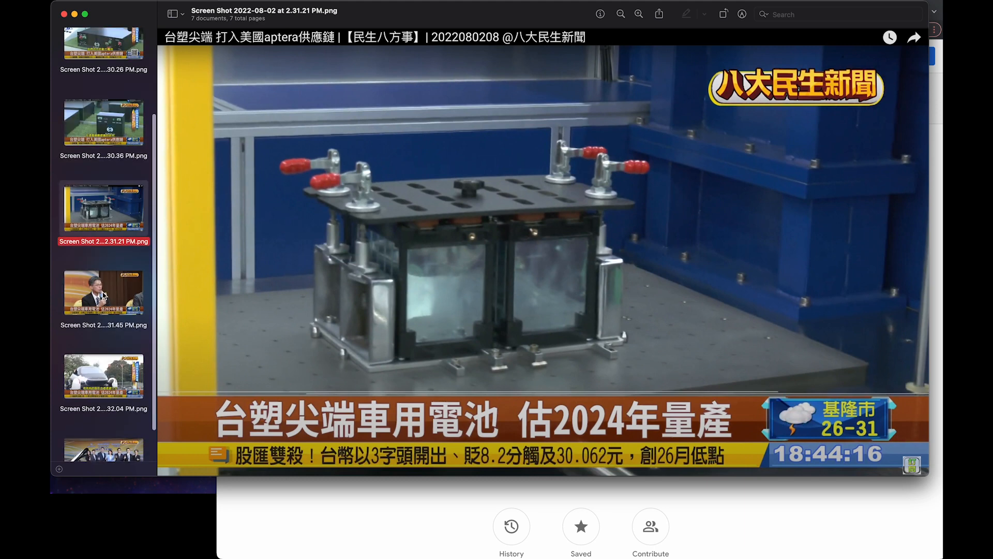
{"action": "left_click", "coordinate": [102, 291]}
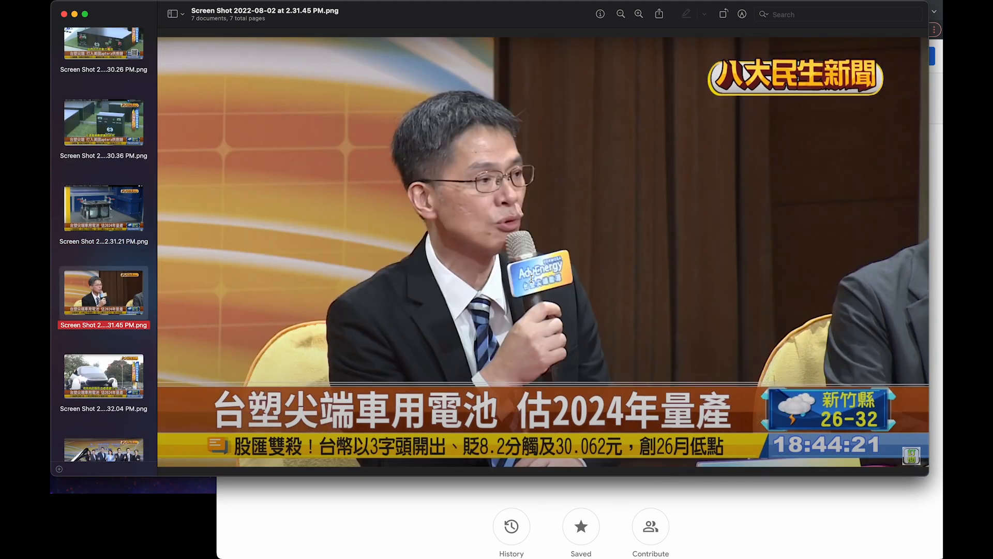
{"action": "scroll", "scroll_direction": "down", "scroll_amount": 3}
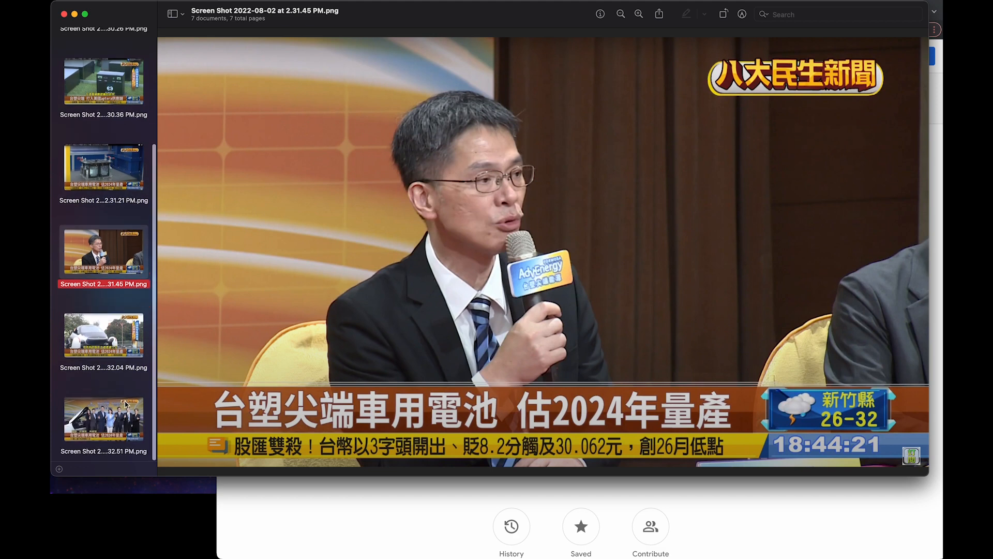
{"action": "left_click", "coordinate": [103, 419]}
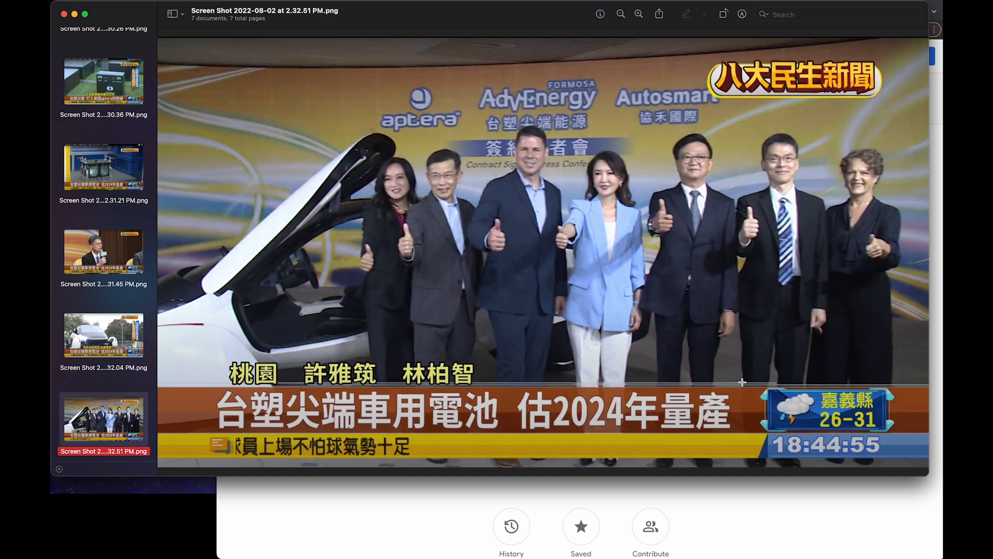
{"action": "mouse_move", "coordinate": [593, 276]}
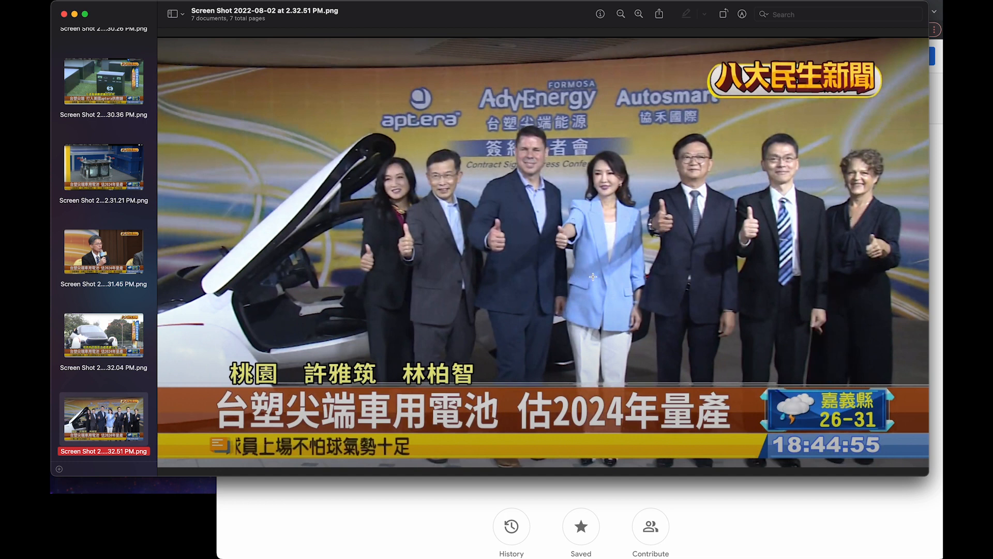
{"action": "mouse_move", "coordinate": [783, 238]}
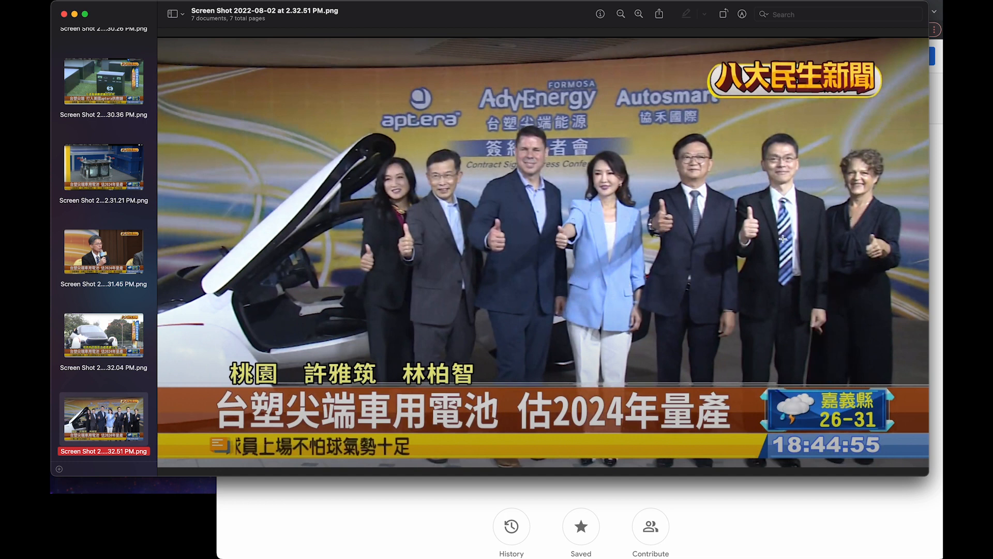
{"action": "mouse_move", "coordinate": [805, 247]}
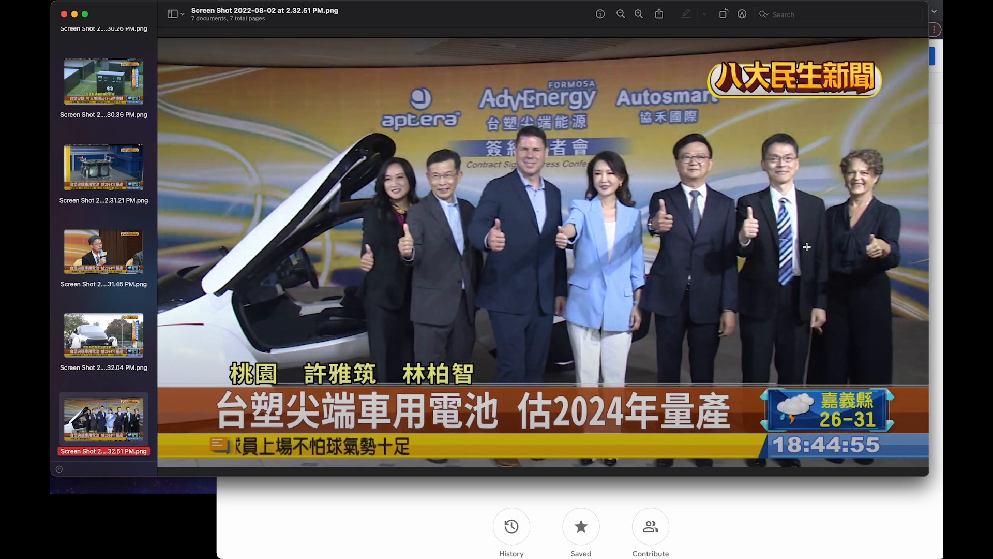
{"action": "mouse_move", "coordinate": [545, 188]}
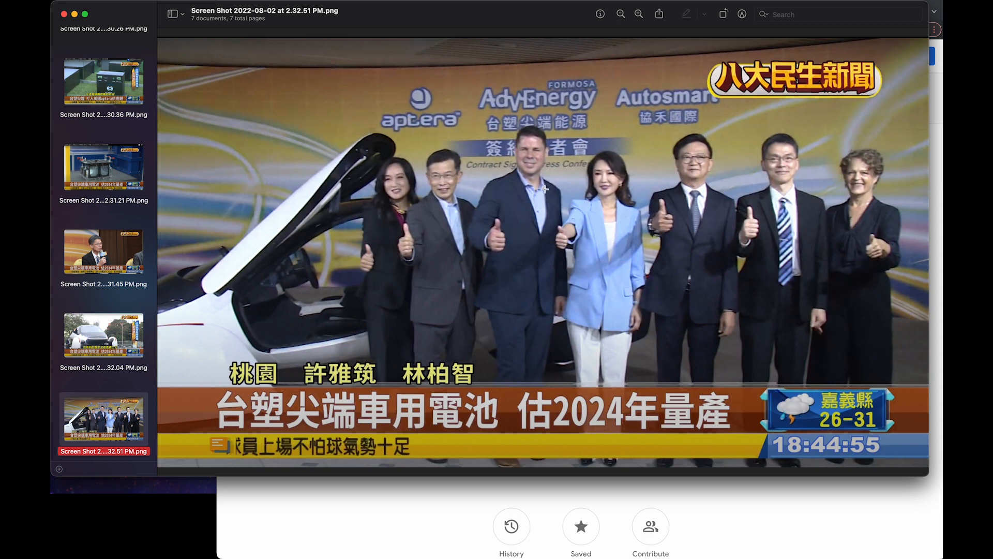
{"action": "mouse_move", "coordinate": [273, 144]}
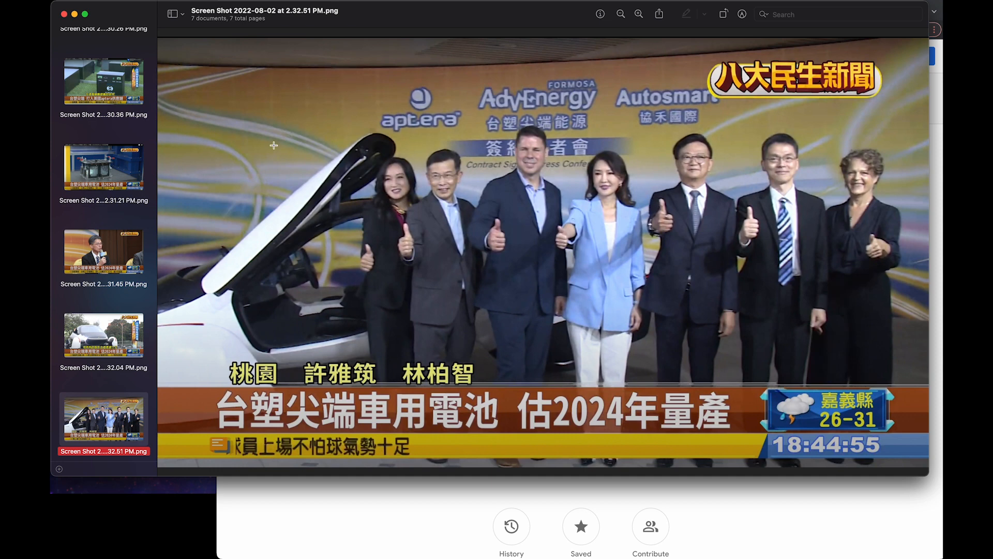